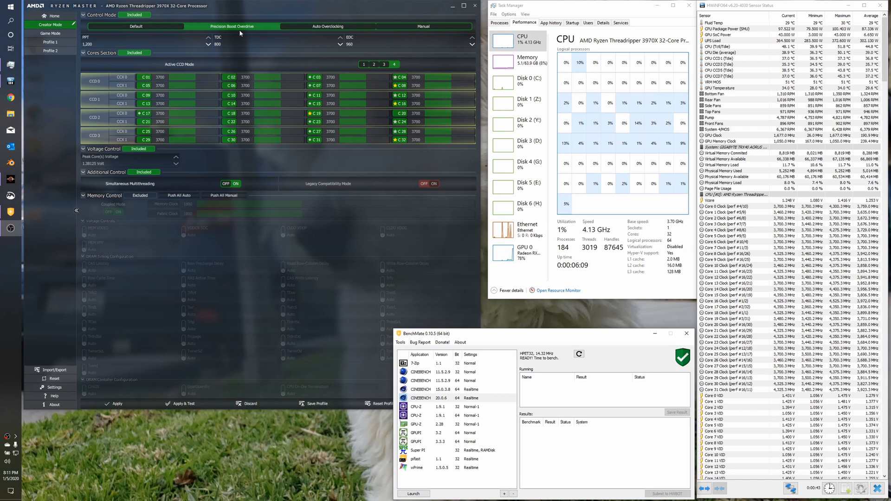
{"action": "mouse_move", "coordinate": [248, 34]}
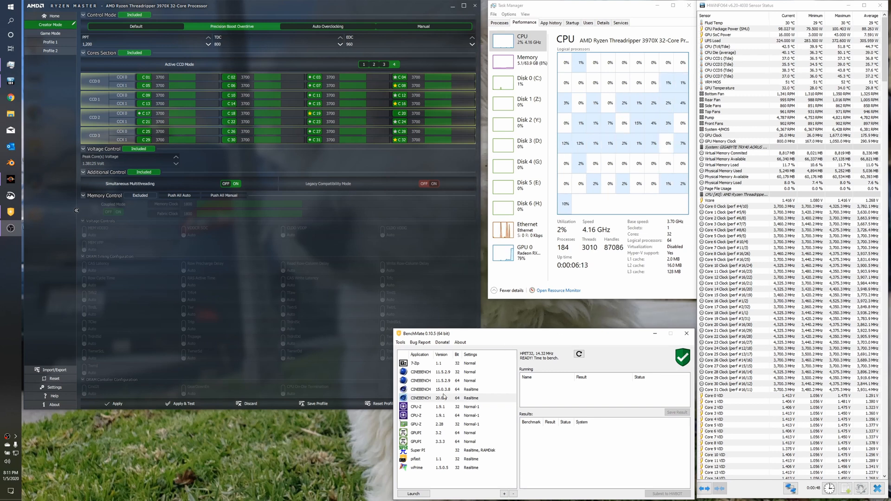
Step: Bring up the CPU-Z entry's launch options in BenchMate
{"action": "right_click", "coordinate": [417, 415]}
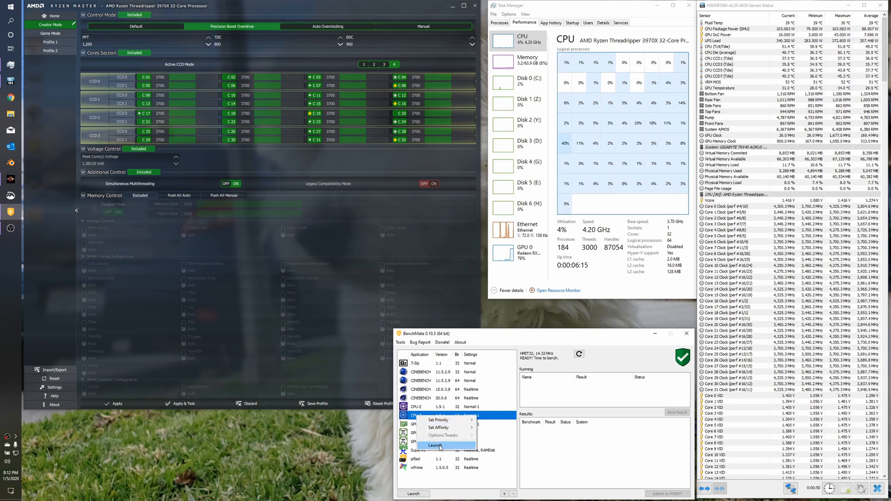
Step: Run CPU-Z to review the Threadripper CPU and memory details, then close it and Ryzen Master
{"action": "left_click", "coordinate": [433, 445]}
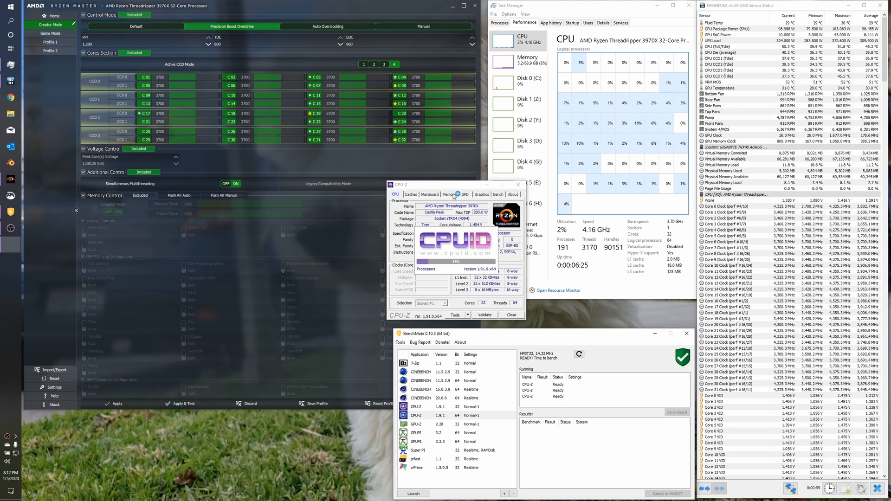
{"action": "left_click_drag", "start_coordinate": [451, 185], "coordinate": [324, 363]}
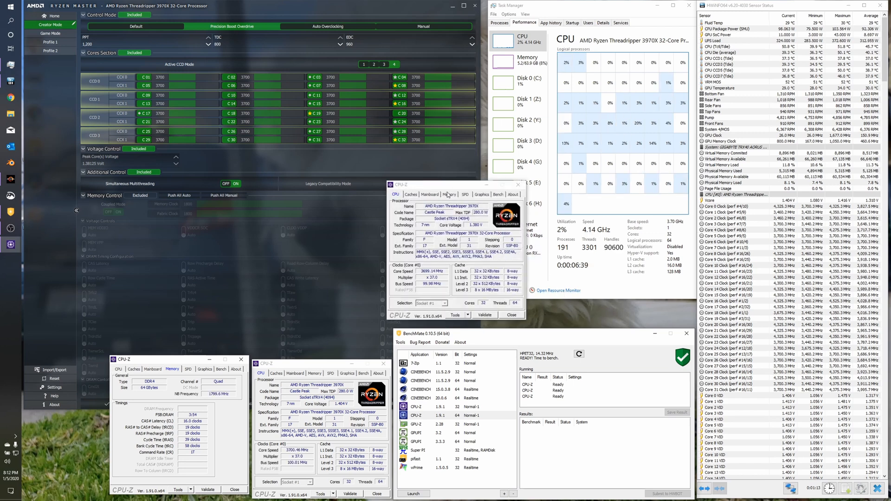
{"action": "left_click", "coordinate": [430, 195]}
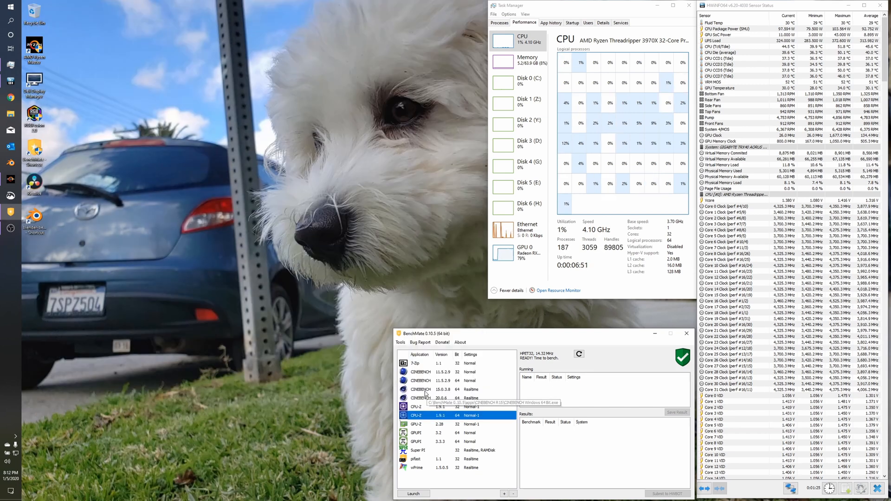
Step: Launch Cinebench R15 from BenchMate and run the multi-core CPU test, scoring 7793 cb
{"action": "right_click", "coordinate": [439, 389]}
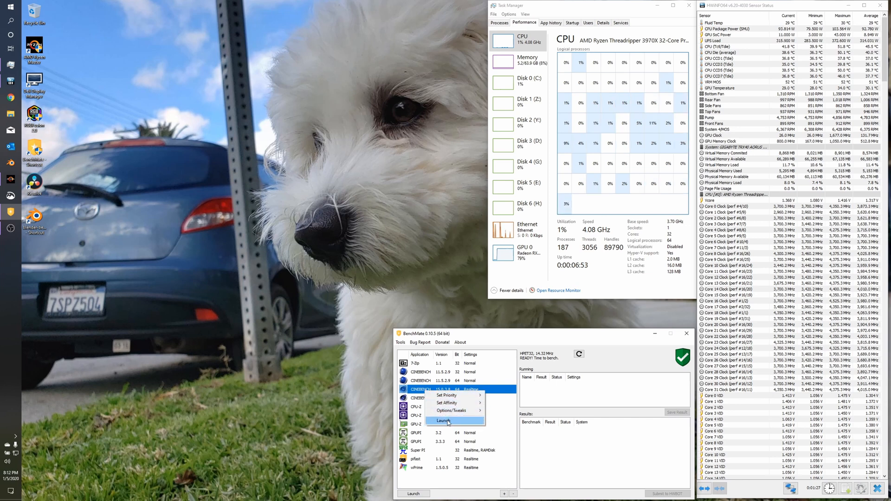
{"action": "left_click", "coordinate": [443, 421]}
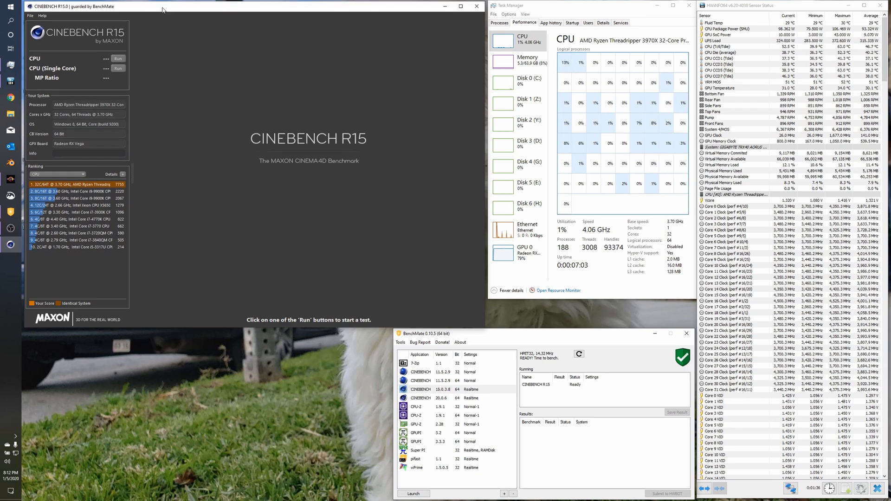
{"action": "left_click", "coordinate": [118, 58]}
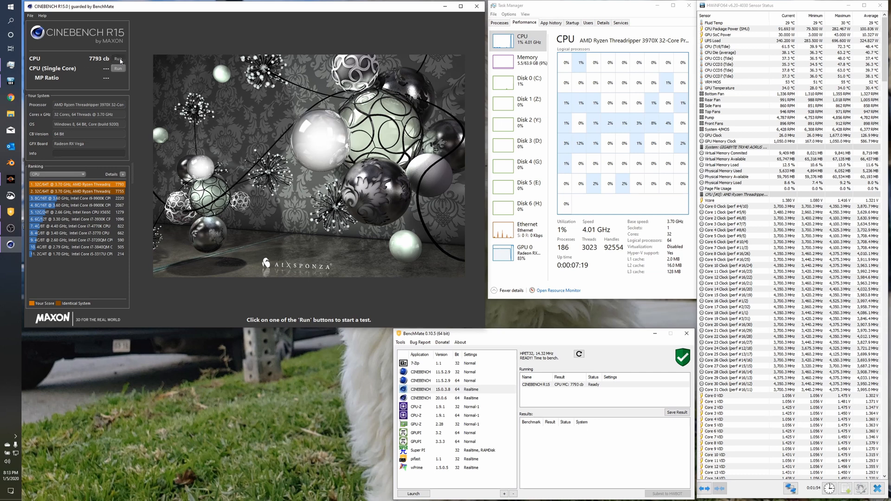
{"action": "left_click", "coordinate": [118, 59]}
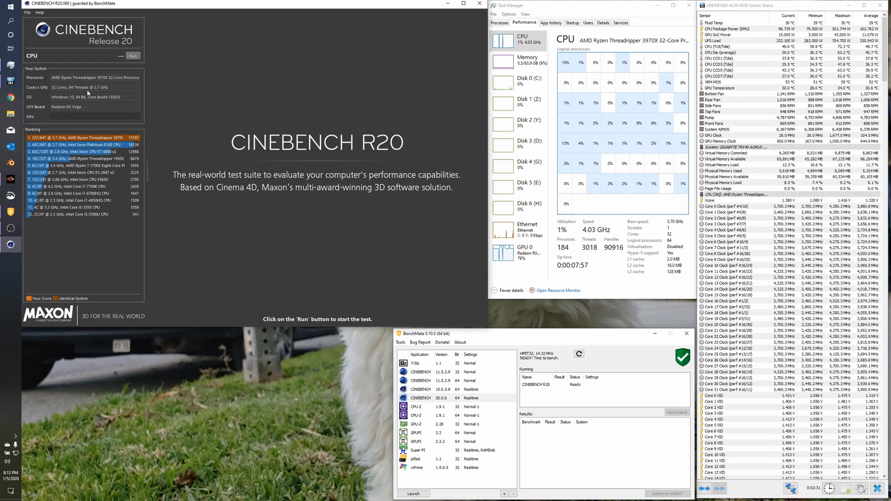
Step: Run Cinebench R20's CPU render test to completion, scoring 17658 pts
{"action": "left_click", "coordinate": [132, 56]}
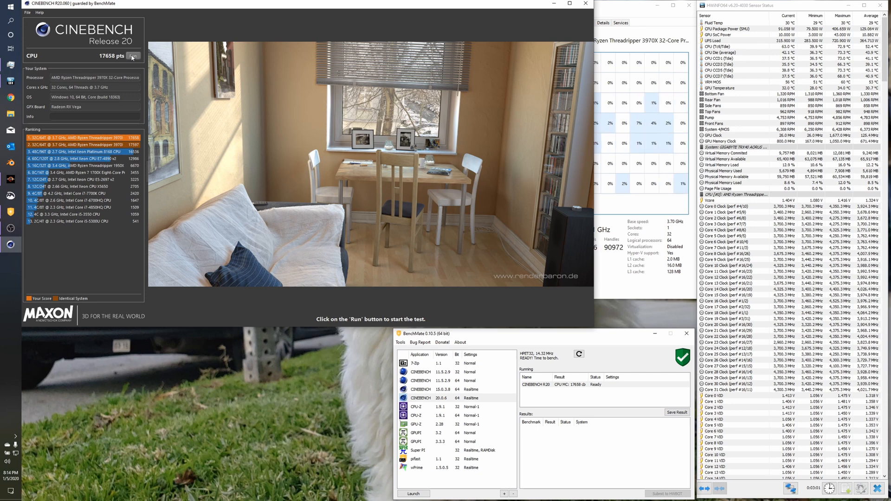
{"action": "left_click", "coordinate": [134, 56]}
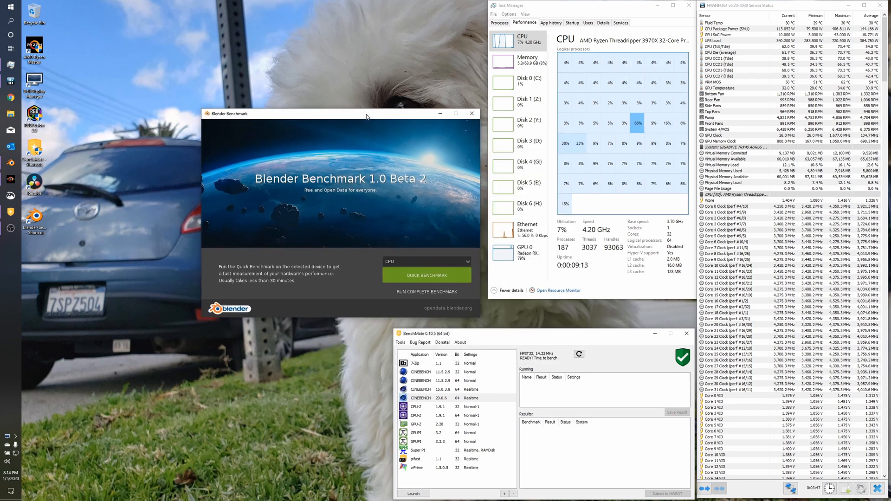
{"action": "mouse_move", "coordinate": [443, 276]}
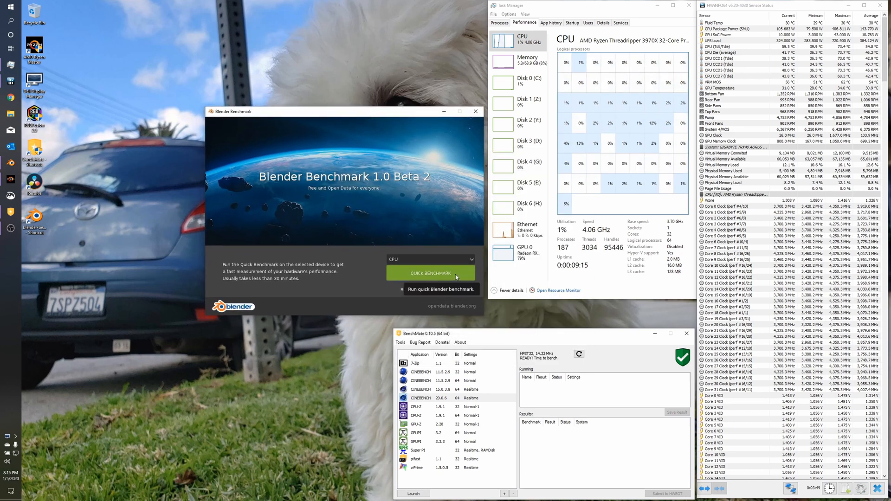
Step: Start Blender Benchmark's QUICK BENCHMARK with CPU selected
{"action": "left_click", "coordinate": [431, 273]}
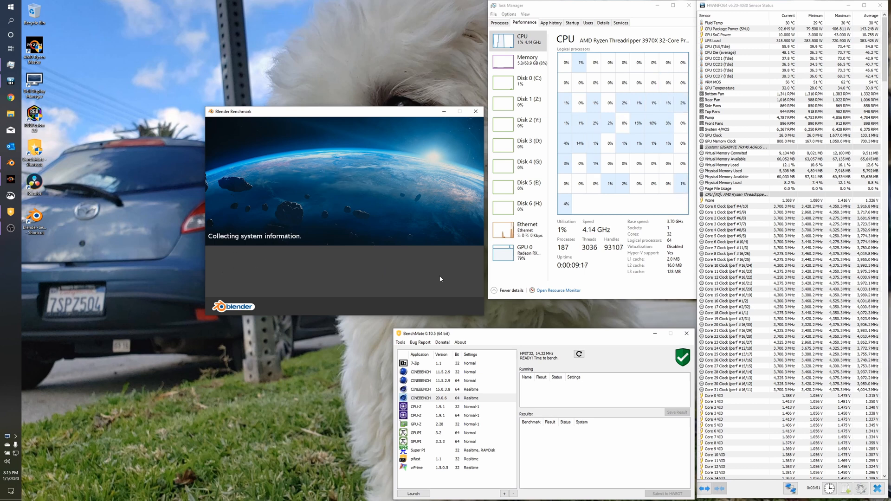